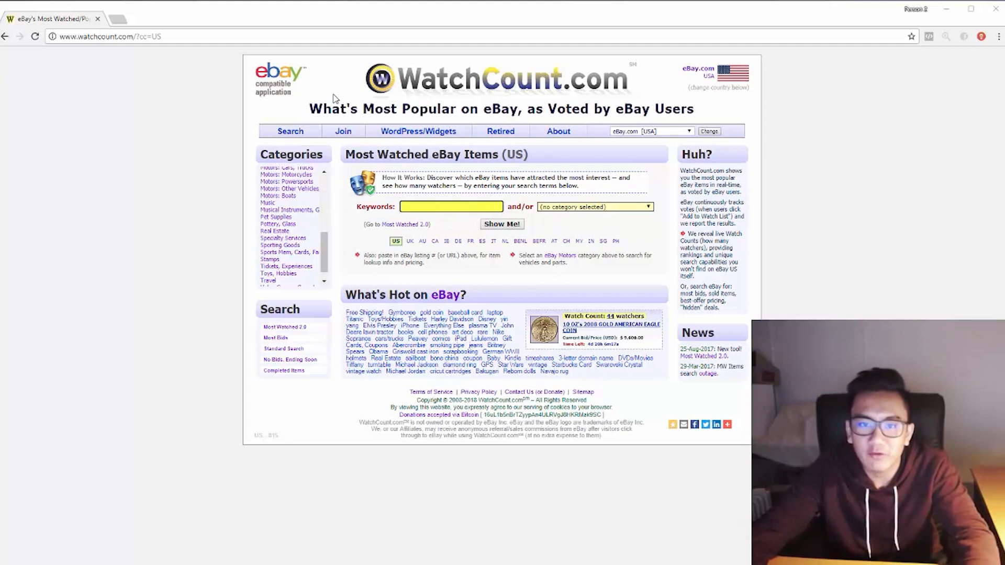
{"action": "mouse_move", "coordinate": [273, 77]}
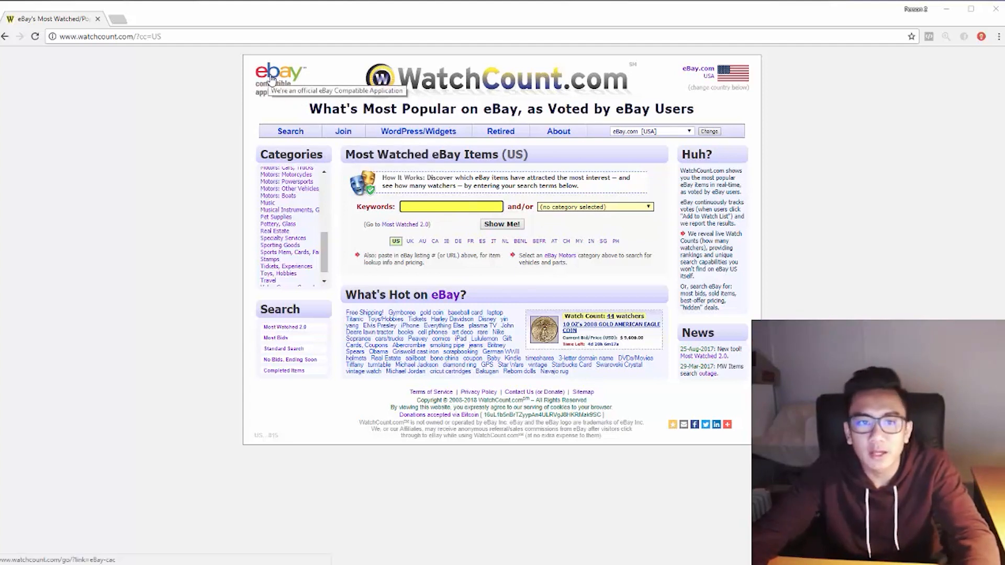
{"action": "mouse_move", "coordinate": [270, 93]}
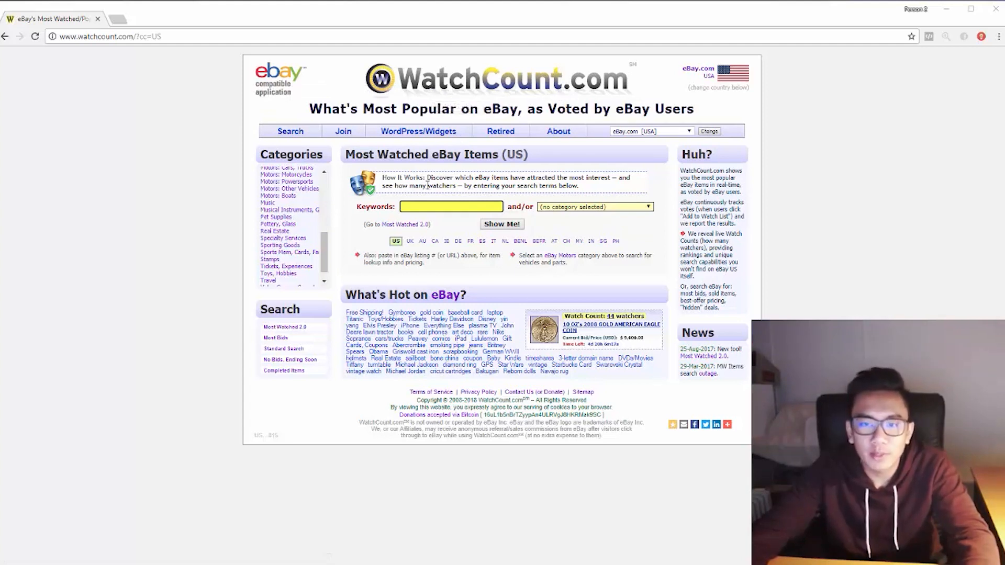
Expand the eBay category dropdown beside the Keywords field on WatchCount's most-watched search page
{"action": "left_click", "coordinate": [450, 206]}
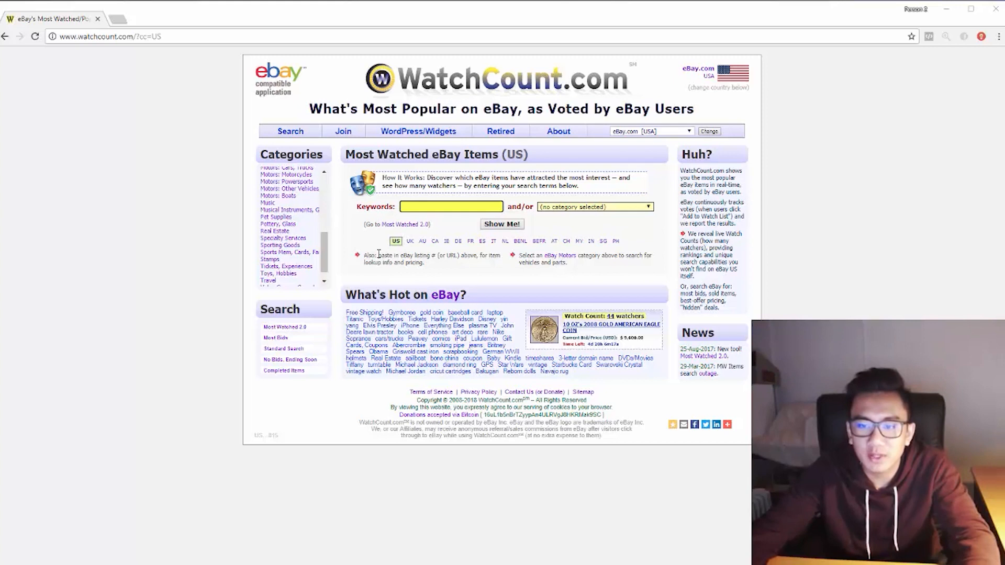
{"action": "left_click", "coordinate": [450, 206]}
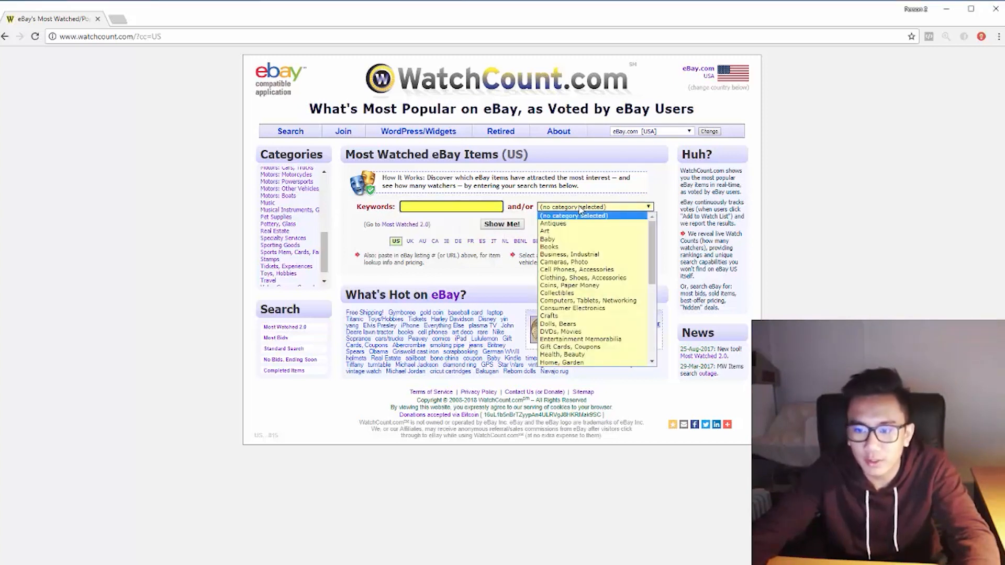
Show the most-watched Baby listings and scroll through the results below the Family Tree sticker
{"action": "left_click", "coordinate": [546, 238]}
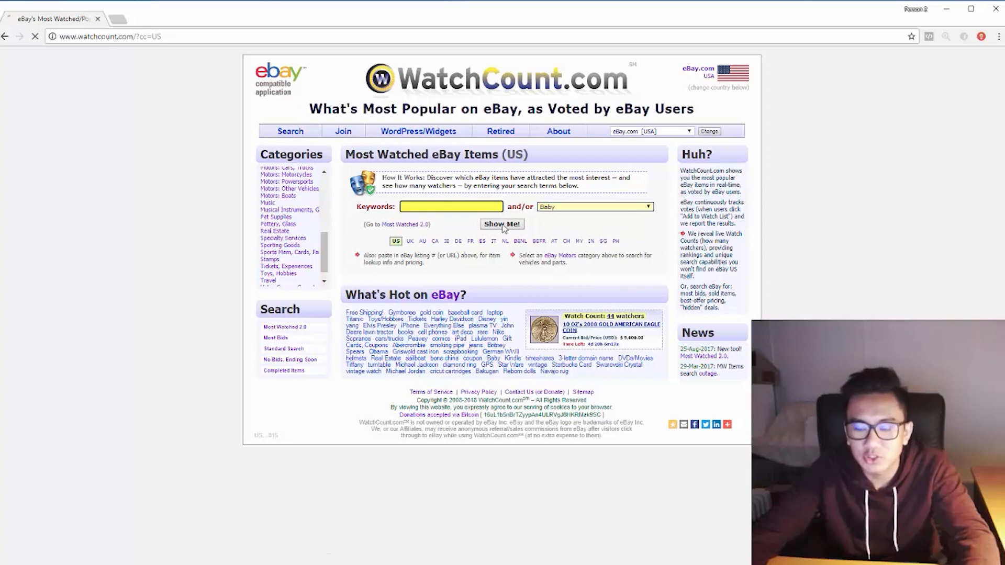
{"action": "left_click", "coordinate": [502, 224]}
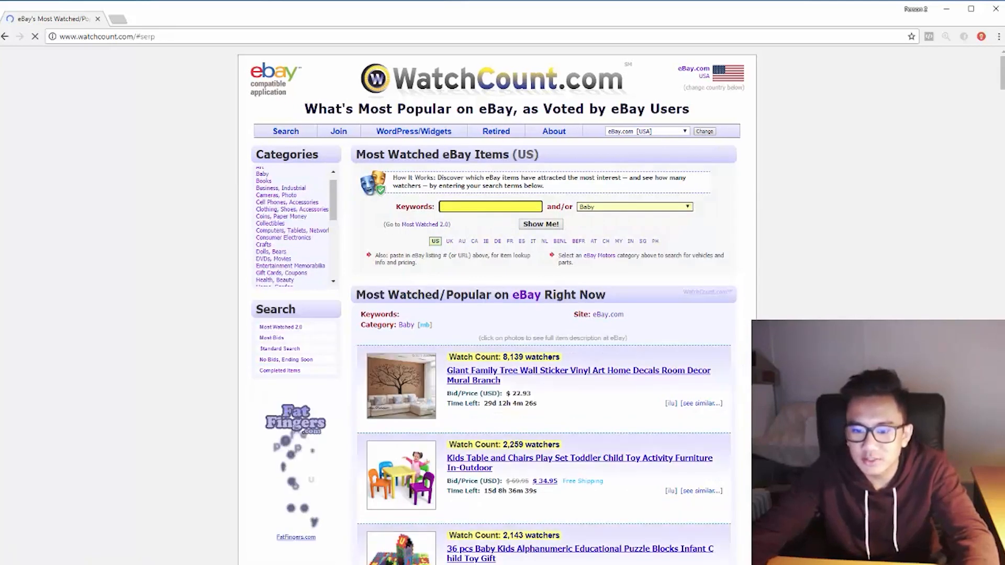
{"action": "scroll", "scroll_direction": "down", "scroll_amount": 3}
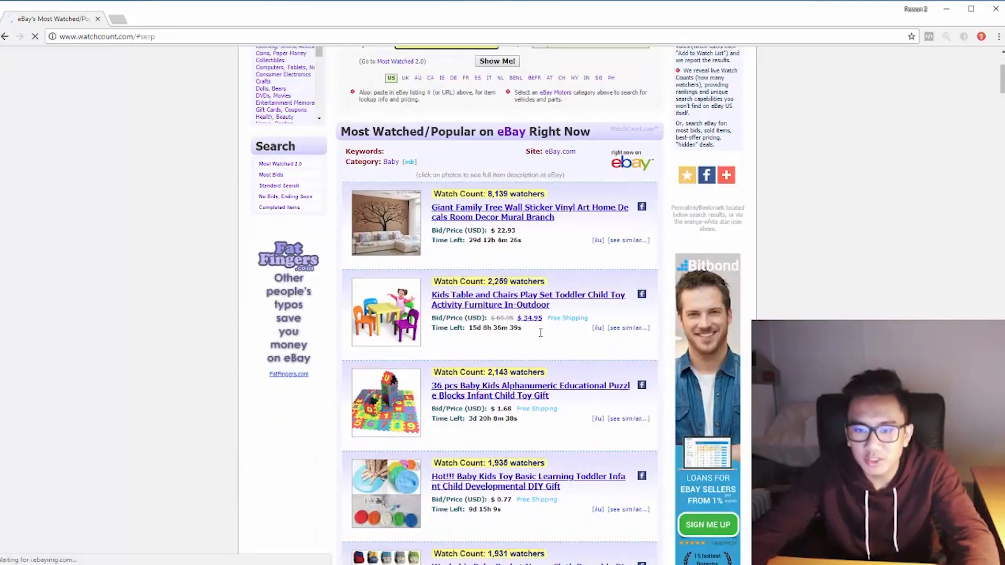
{"action": "scroll", "scroll_direction": "down", "scroll_amount": 3}
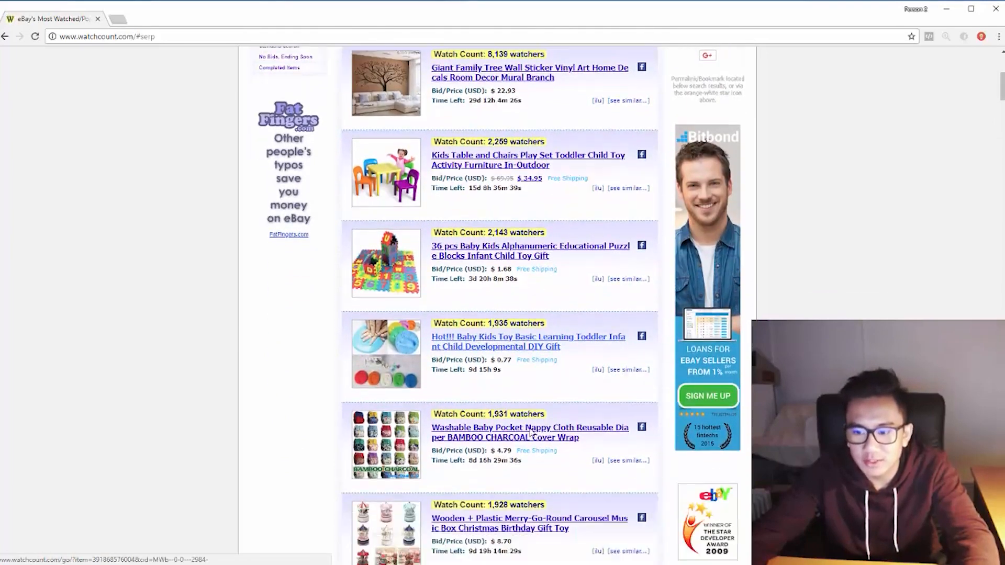
{"action": "scroll", "scroll_direction": "down", "scroll_amount": 3}
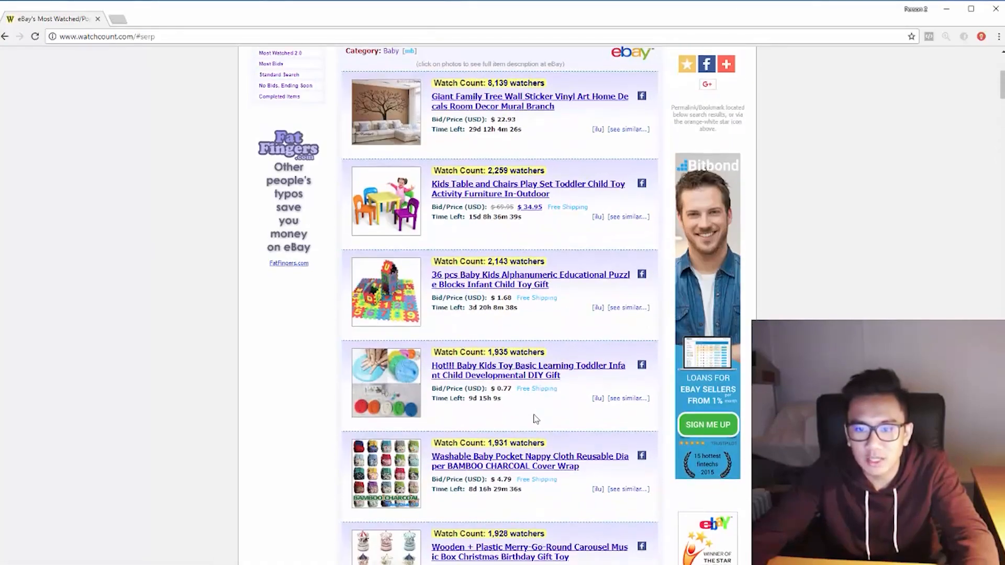
{"action": "scroll", "scroll_direction": "down", "scroll_amount": 3}
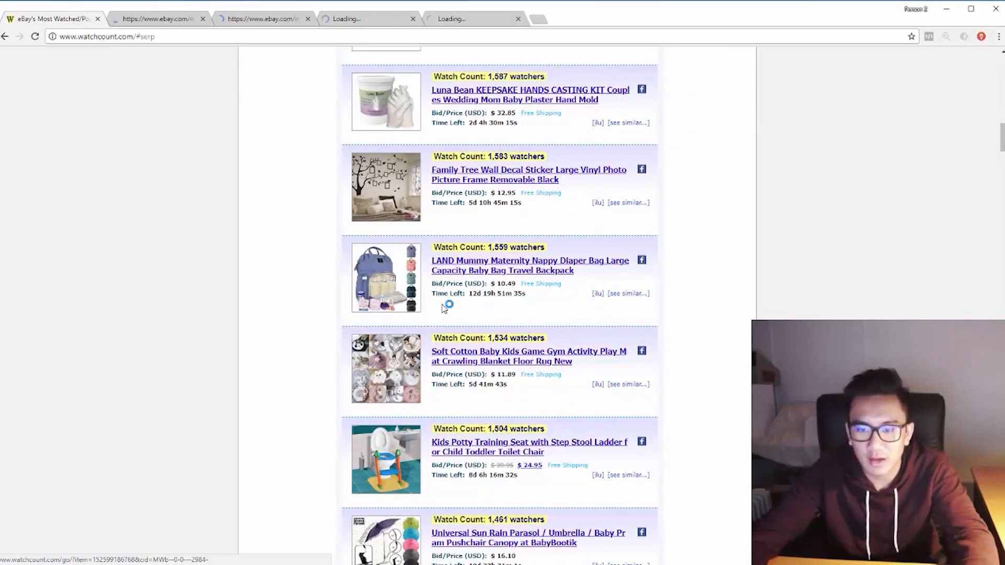
Browse photos of the C $0.99 Baby Kids DIY learning toy listing, then close it
{"action": "left_click", "coordinate": [528, 356]}
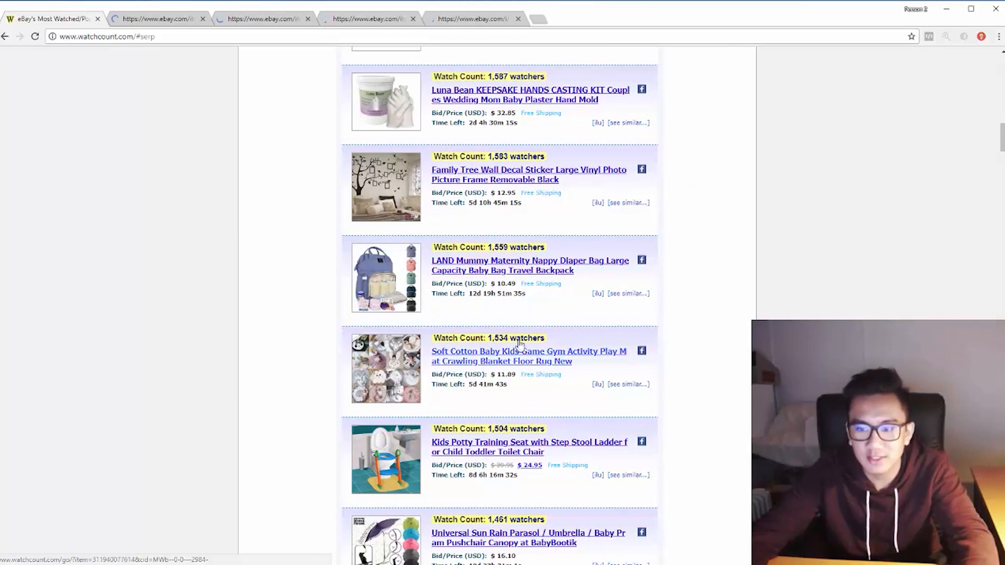
{"action": "left_click", "coordinate": [529, 95]}
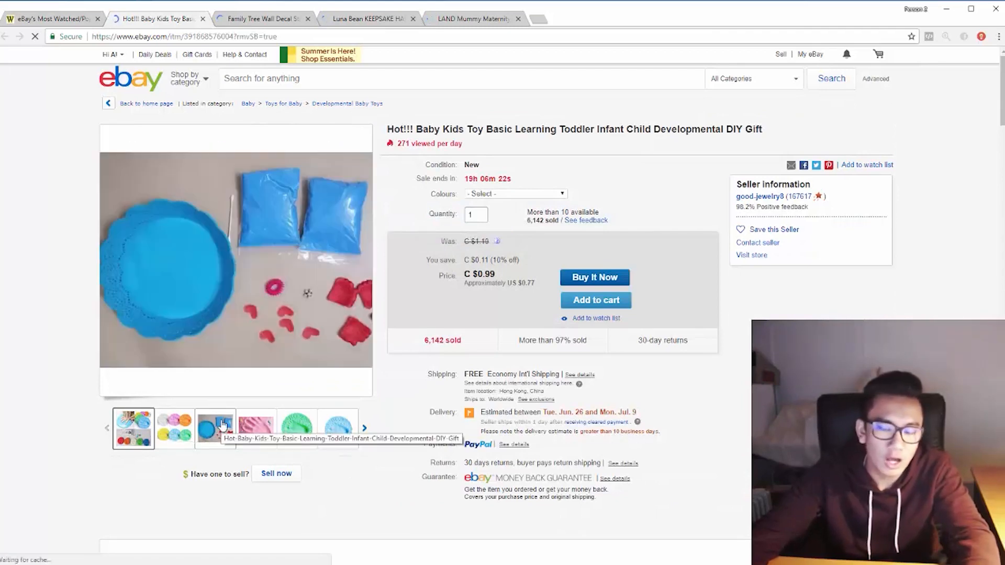
{"action": "left_click", "coordinate": [256, 428]}
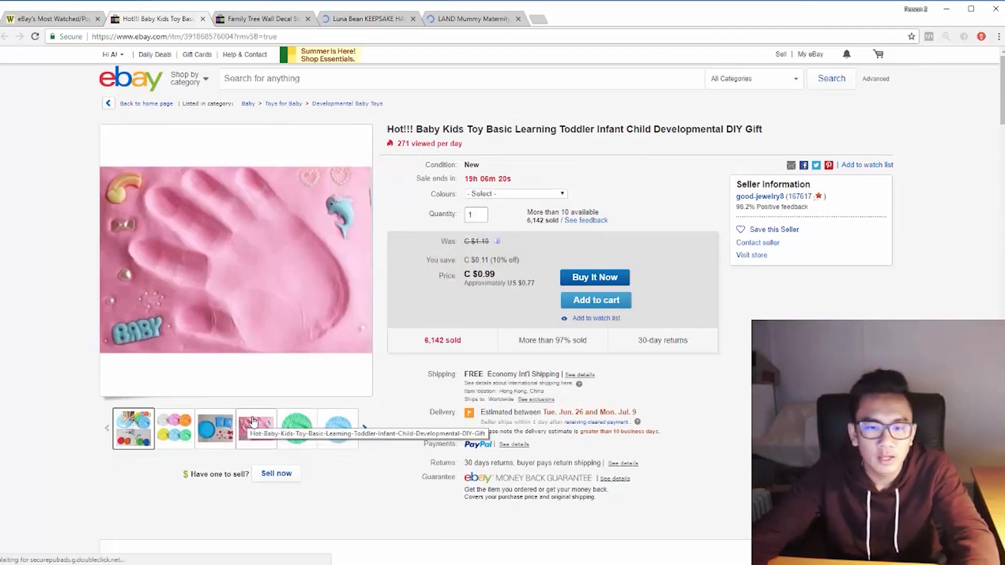
{"action": "left_click", "coordinate": [133, 428]}
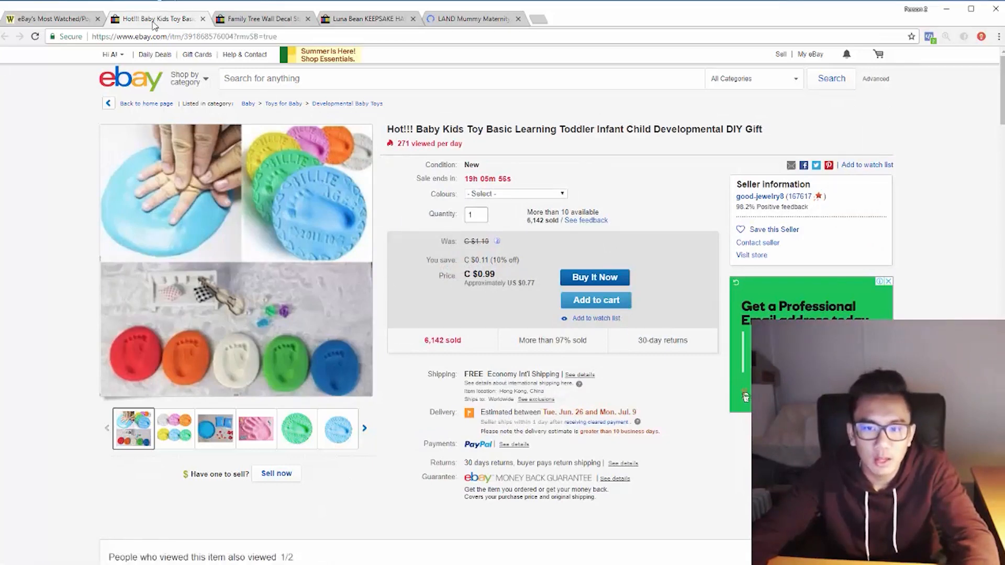
{"action": "left_click", "coordinate": [202, 19]}
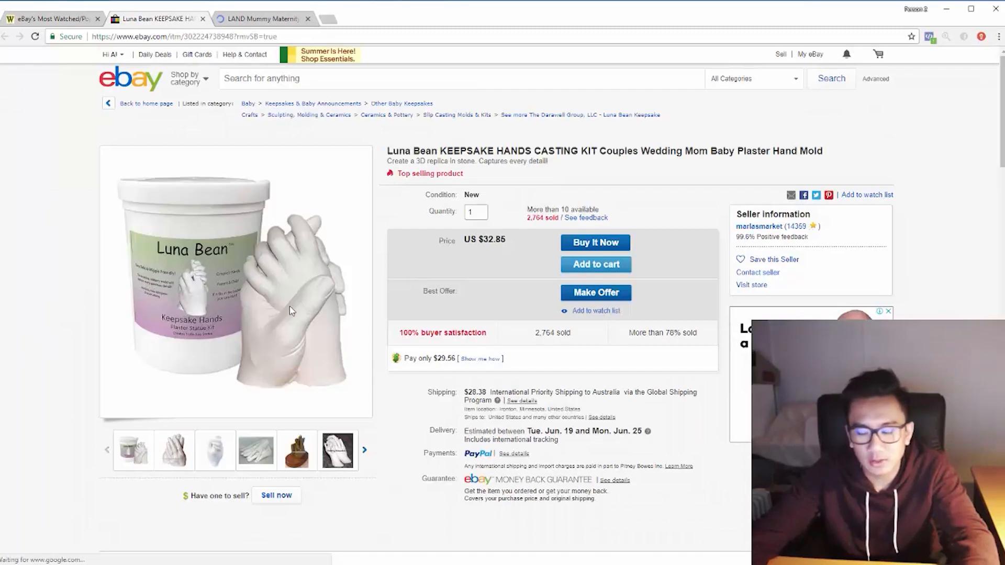
View the Luna Bean casting kit photos and scroll to its item specifics and description
{"action": "left_click", "coordinate": [337, 449]}
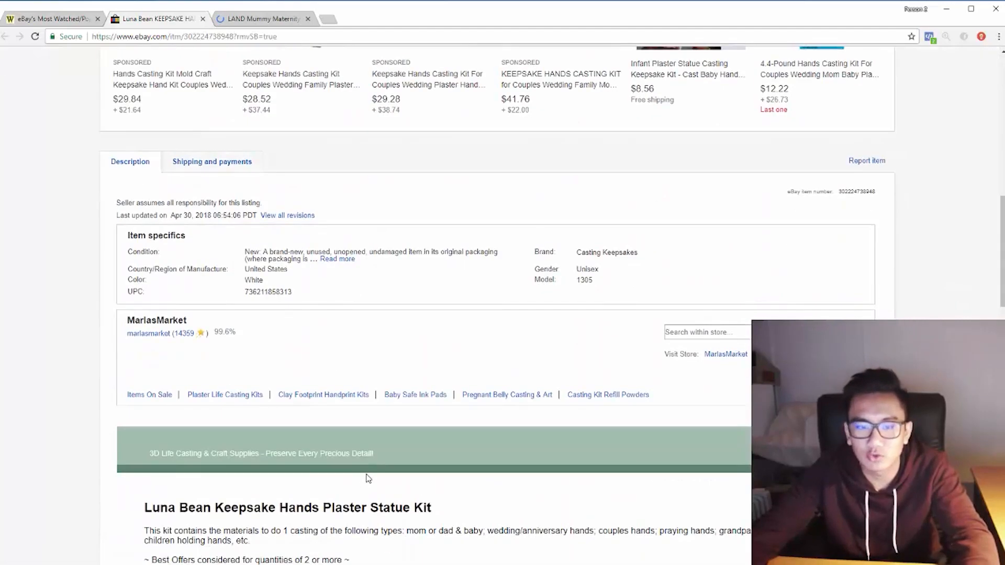
{"action": "scroll", "scroll_direction": "down", "scroll_amount": 3}
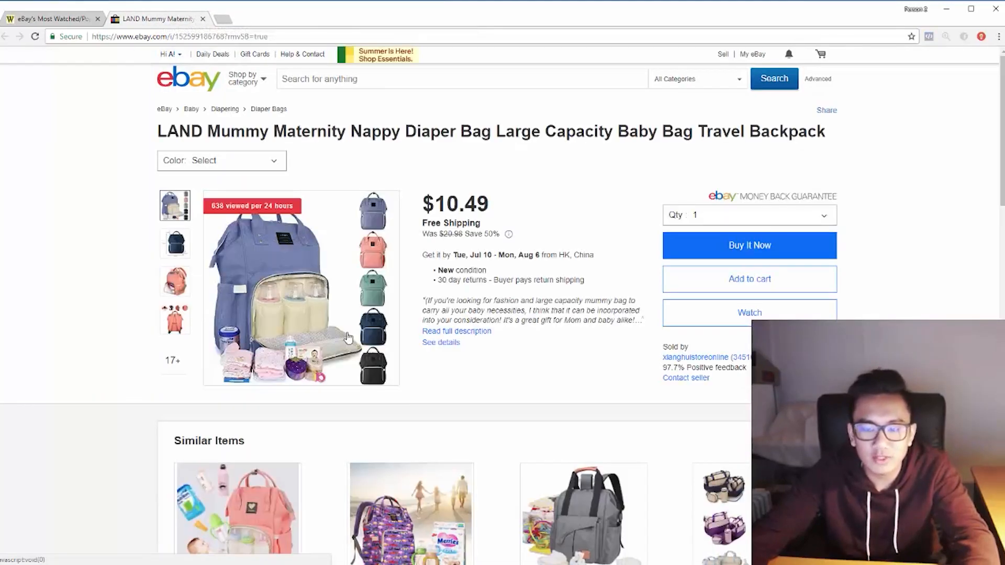
Scroll the $10.49 LAND Mummy diaper bag listing, then close its tab
{"action": "scroll", "scroll_direction": "down", "scroll_amount": 3}
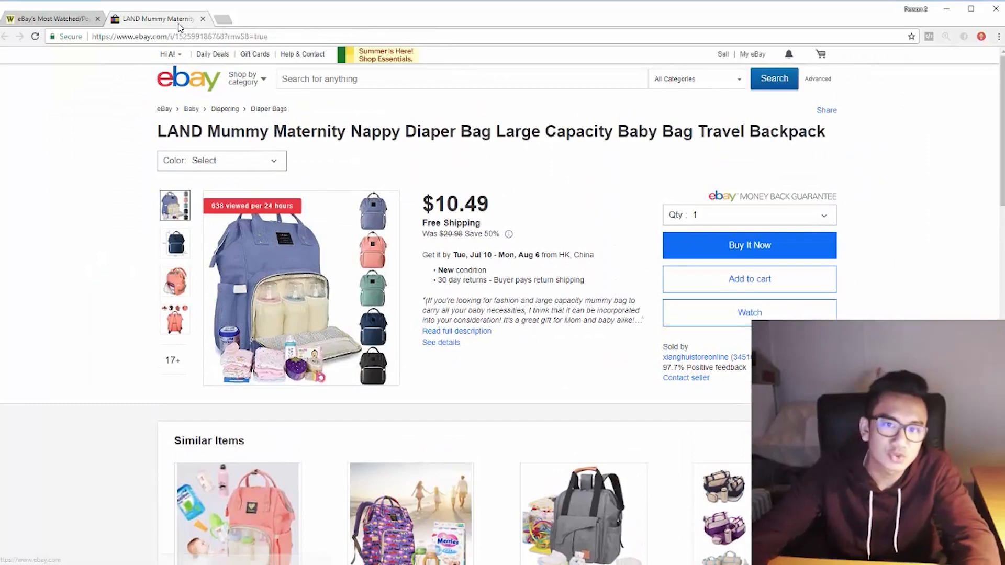
{"action": "left_click", "coordinate": [52, 19]}
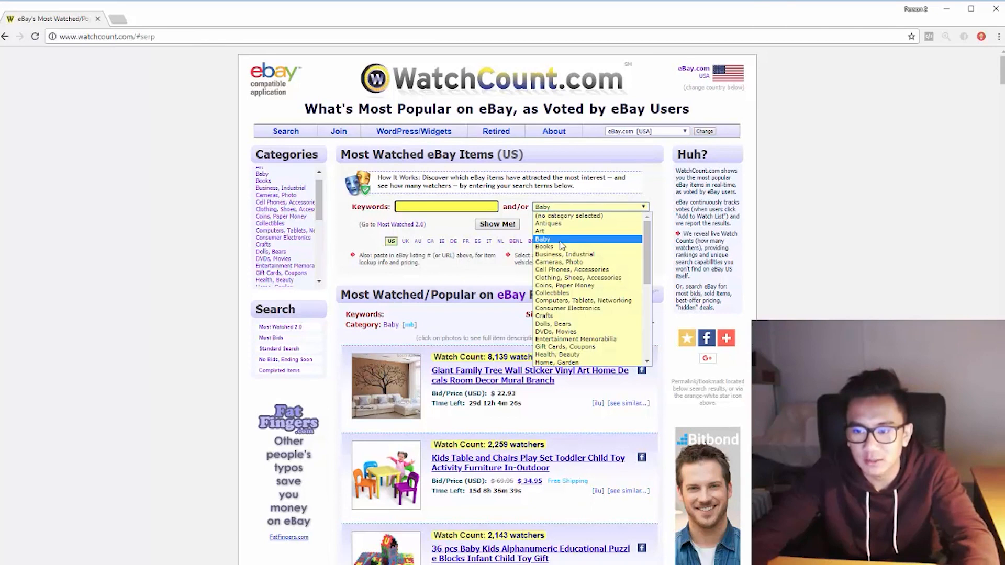
{"action": "mouse_move", "coordinate": [577, 293]}
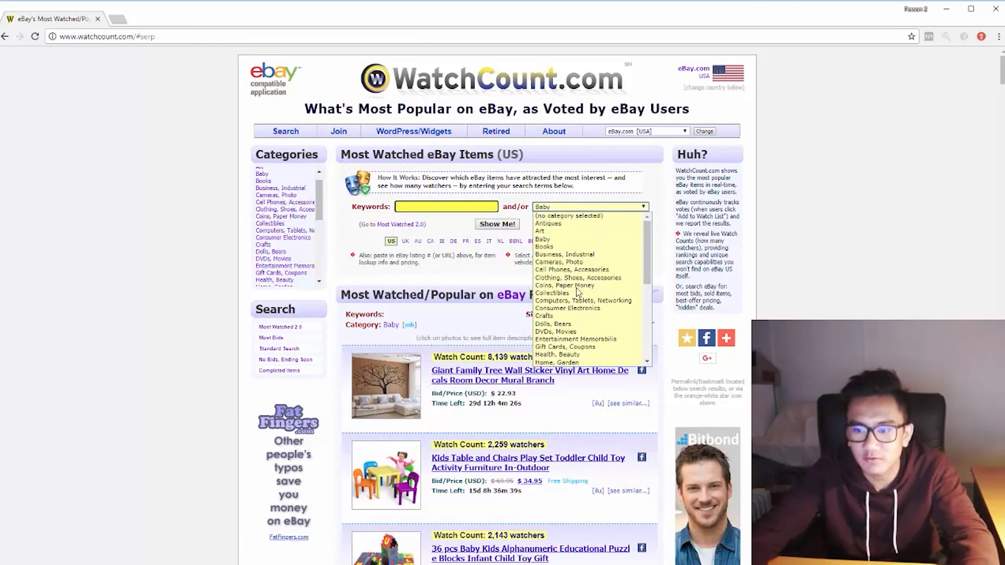
{"action": "mouse_move", "coordinate": [582, 339]}
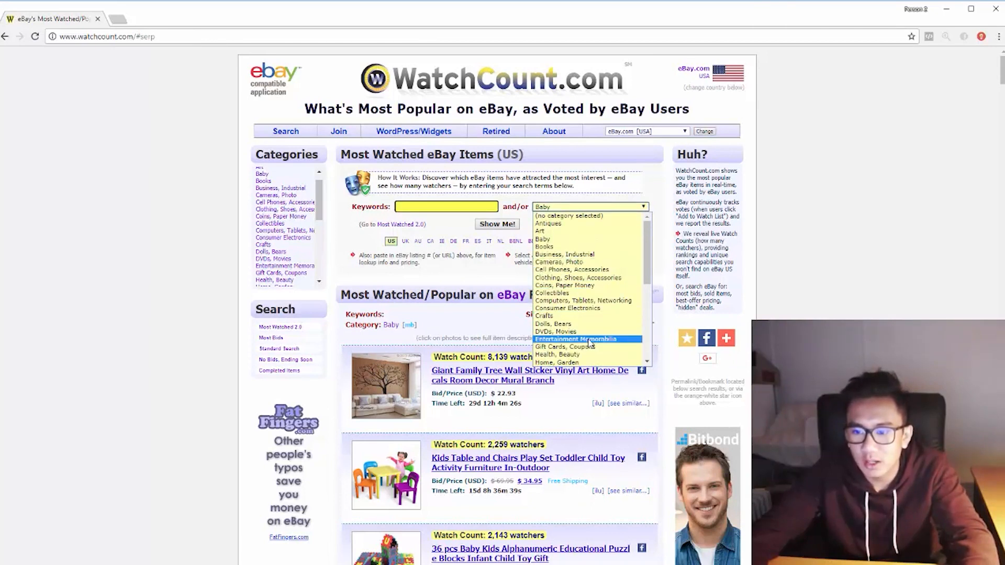
Pick the next category to browse from WatchCount's category list
{"action": "left_click", "coordinate": [580, 339]}
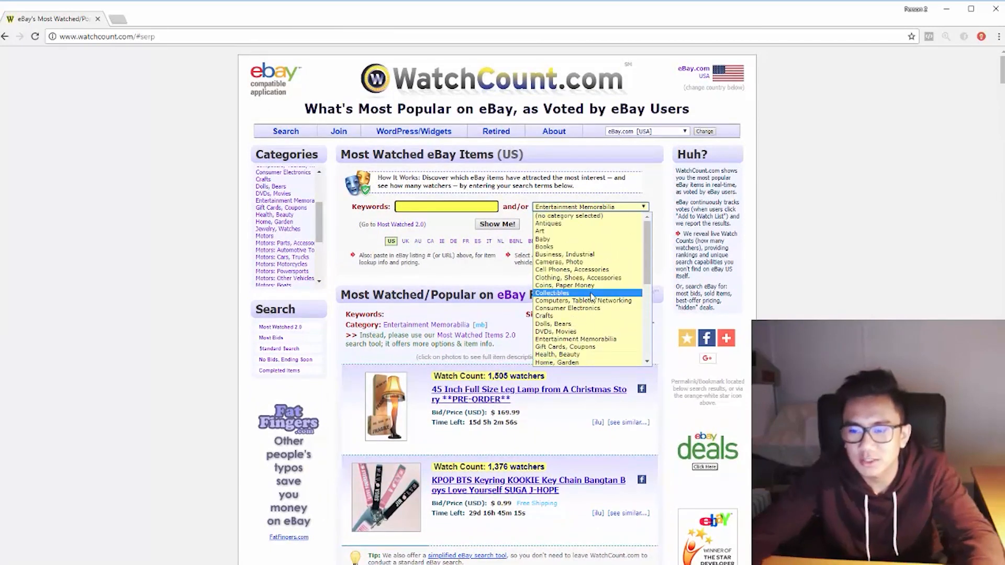
{"action": "mouse_move", "coordinate": [586, 277]}
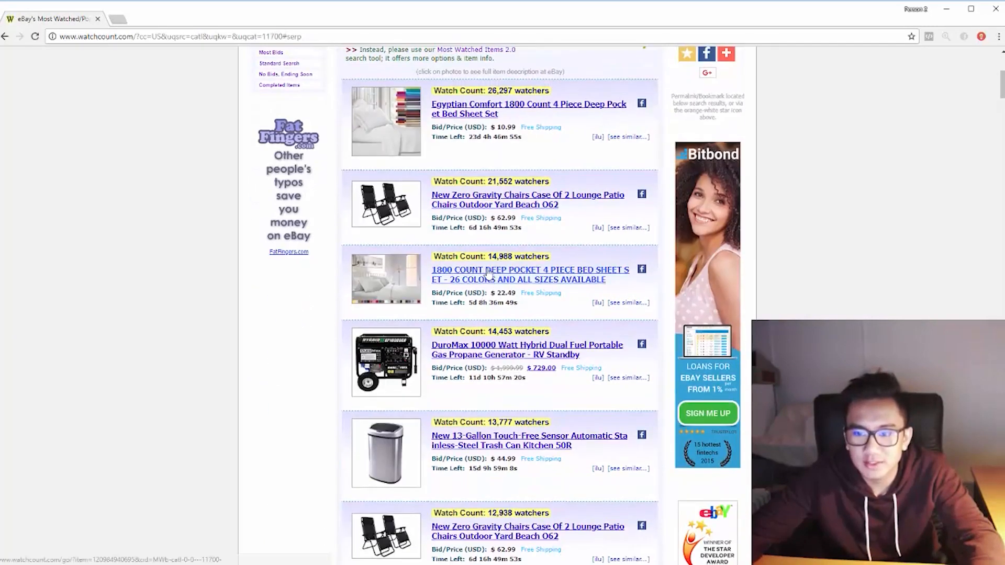
{"action": "scroll", "scroll_direction": "down", "scroll_amount": 3}
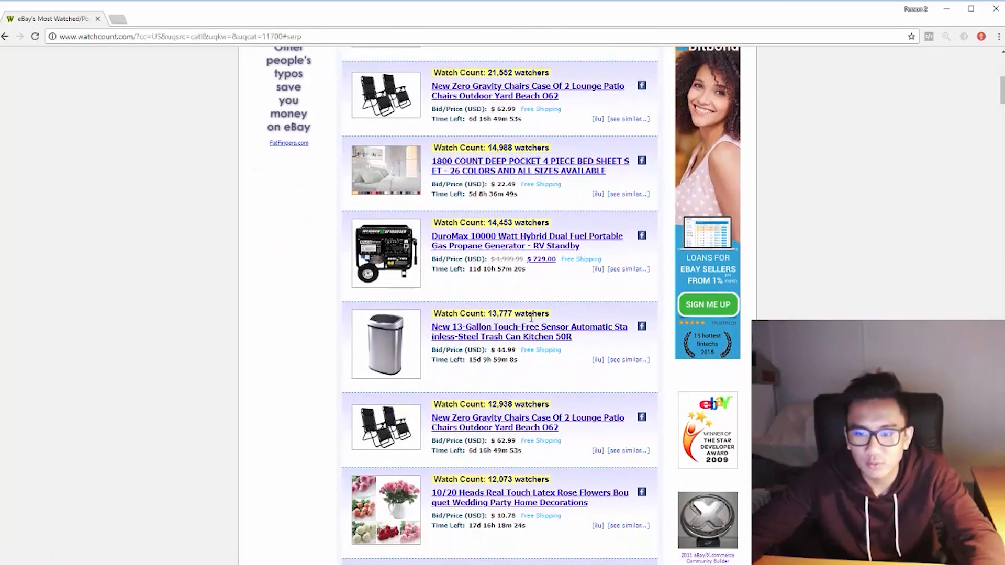
{"action": "scroll", "scroll_direction": "down", "scroll_amount": 3}
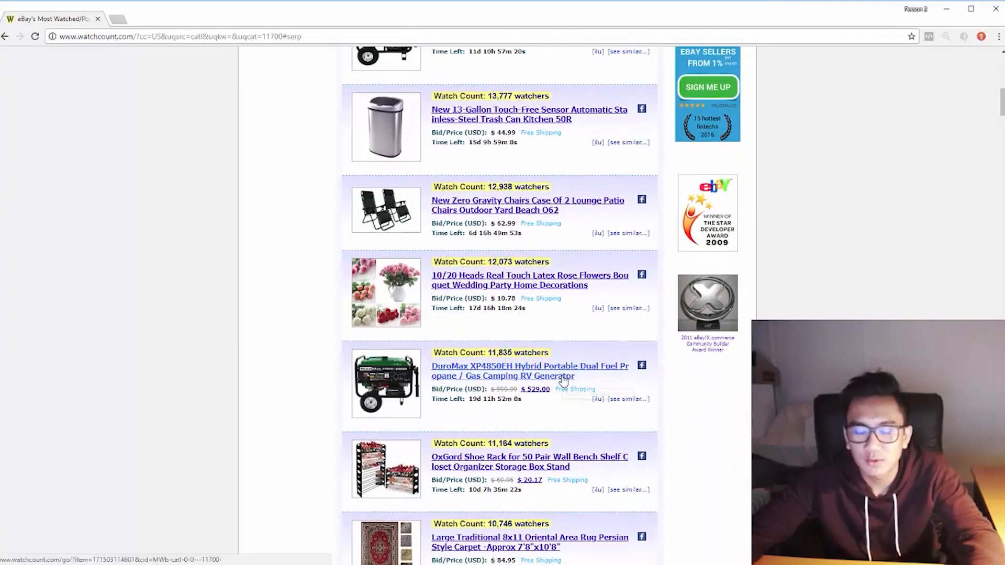
{"action": "scroll", "scroll_direction": "down", "scroll_amount": 3}
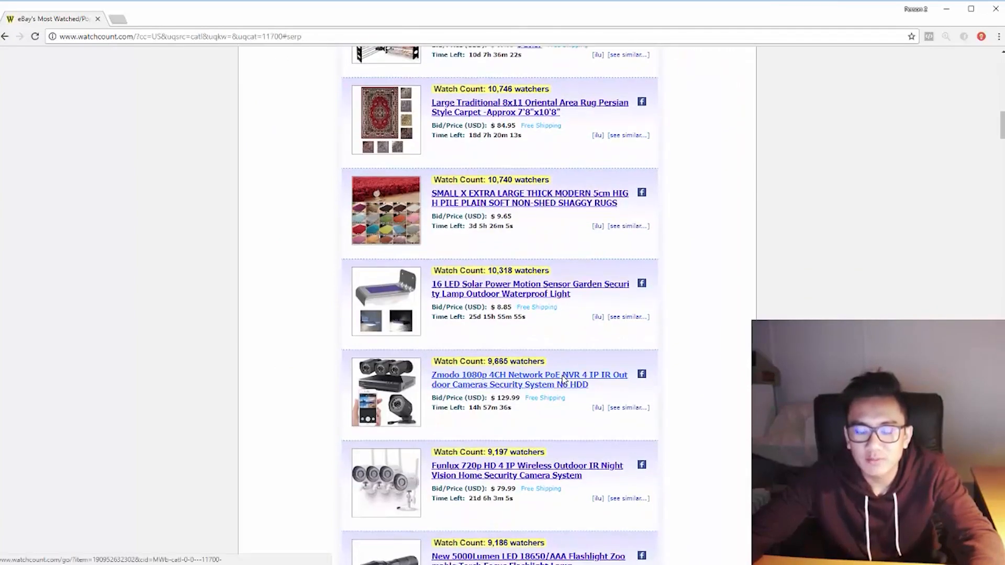
{"action": "scroll", "scroll_direction": "down", "scroll_amount": 3}
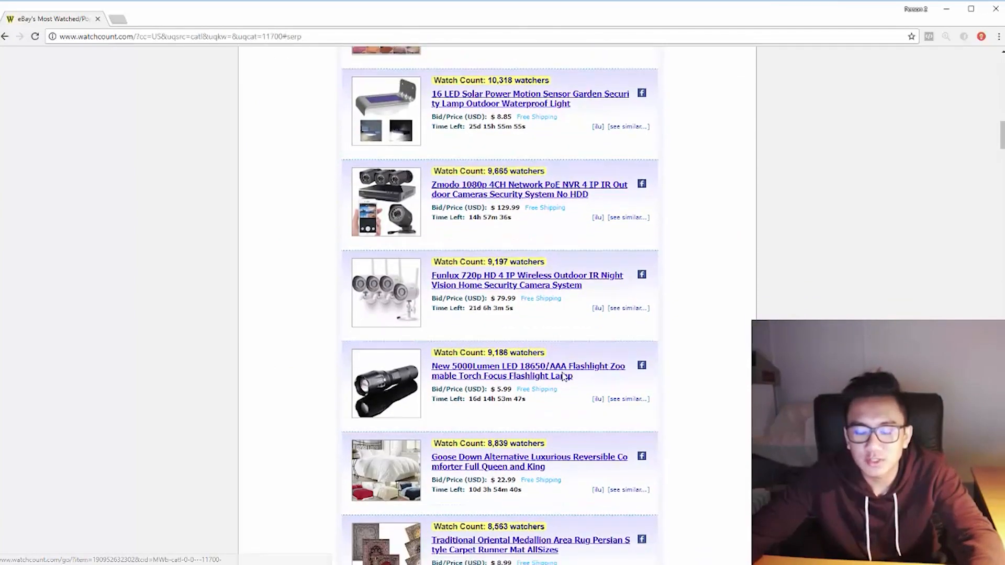
{"action": "scroll", "scroll_direction": "down", "scroll_amount": 3}
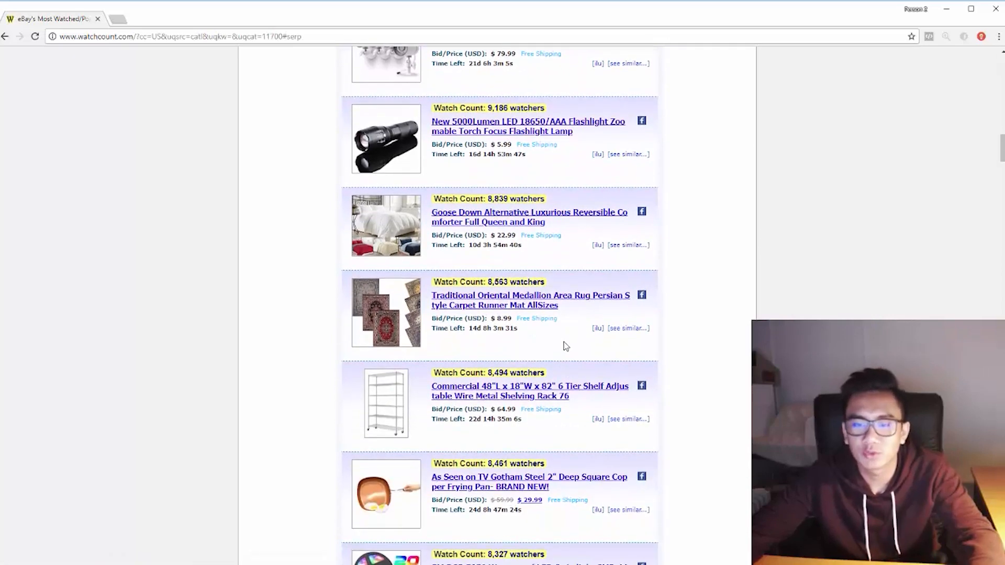
{"action": "mouse_move", "coordinate": [579, 363]}
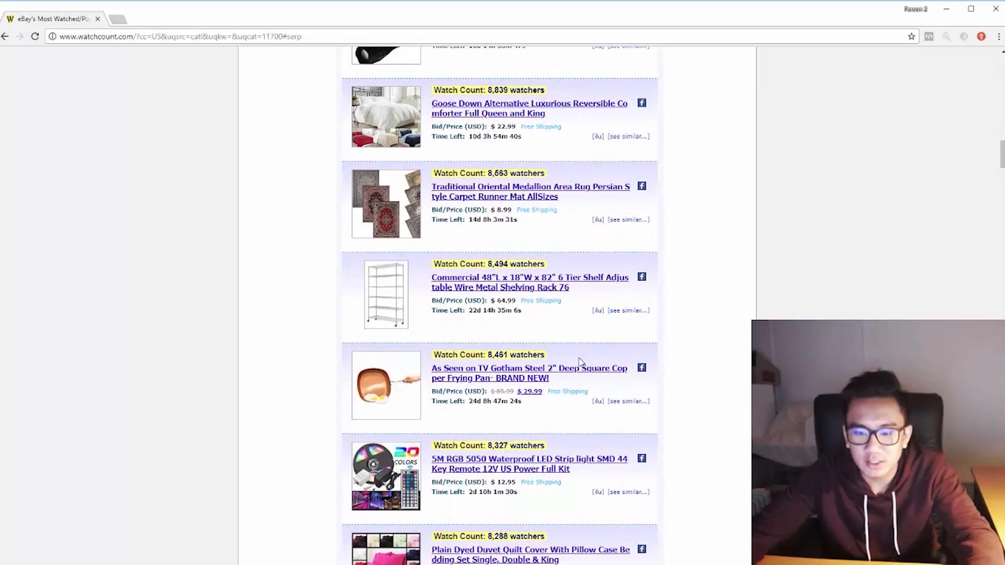
{"action": "scroll", "scroll_direction": "down", "scroll_amount": 3}
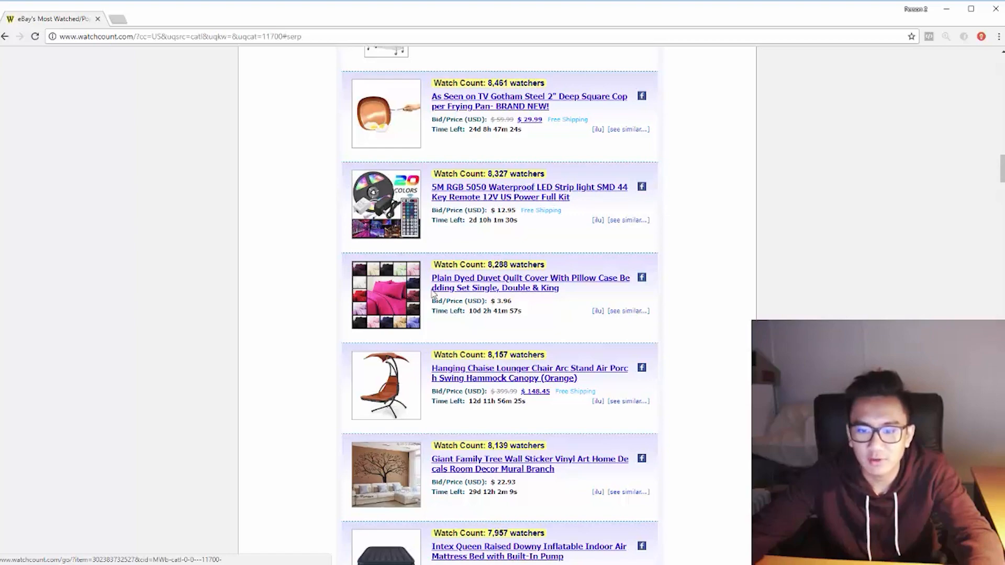
{"action": "scroll", "scroll_direction": "down", "scroll_amount": 3}
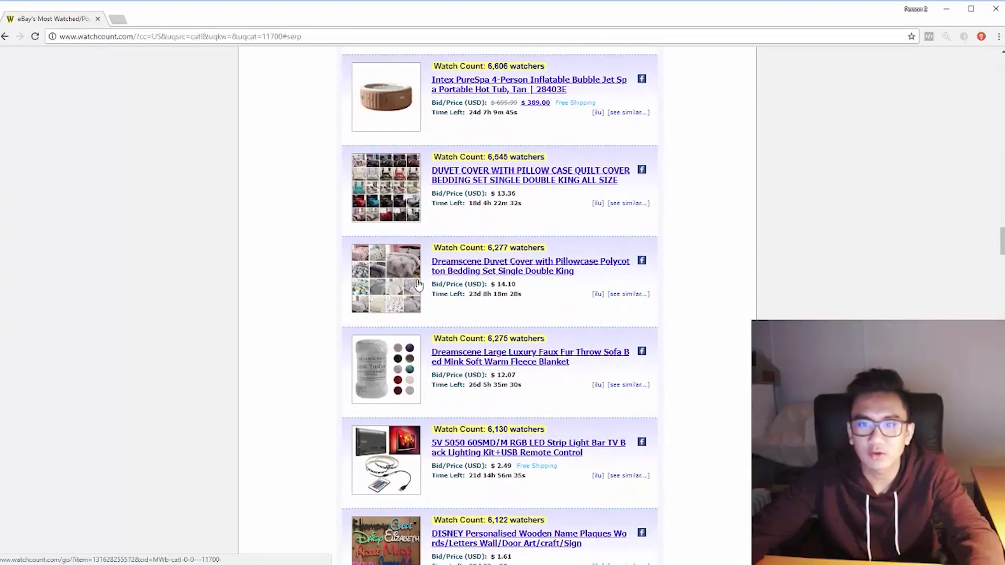
{"action": "scroll", "scroll_direction": "down", "scroll_amount": 3}
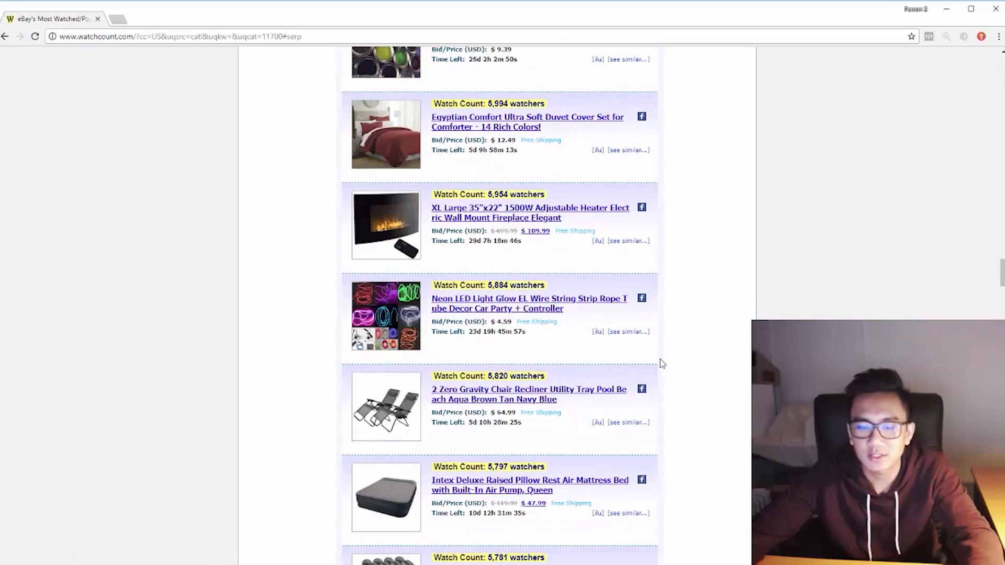
{"action": "scroll", "scroll_direction": "down", "scroll_amount": 3}
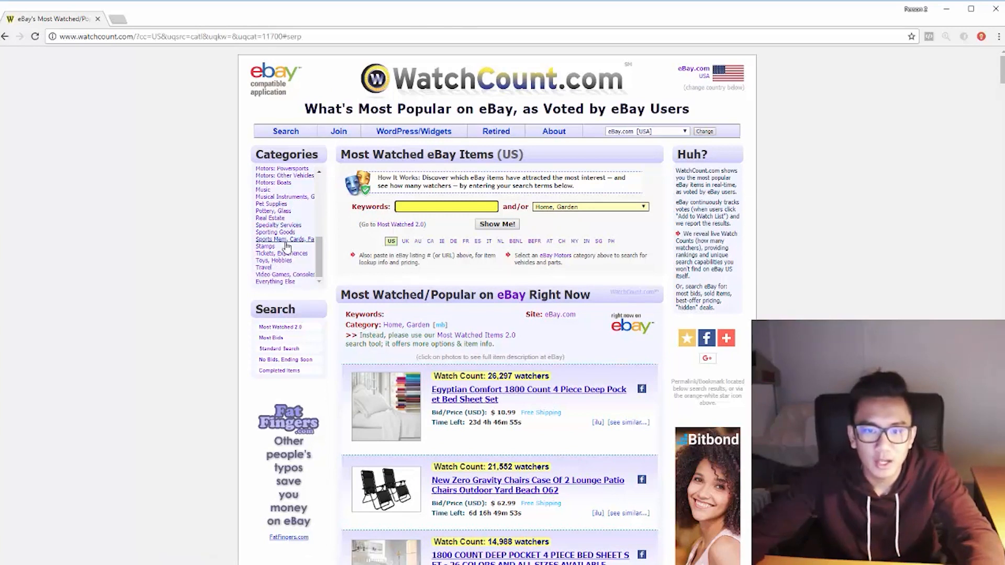
Show Sporting Goods most-watched listings and scroll down to about 2,700 watchers
{"action": "left_click", "coordinate": [284, 239]}
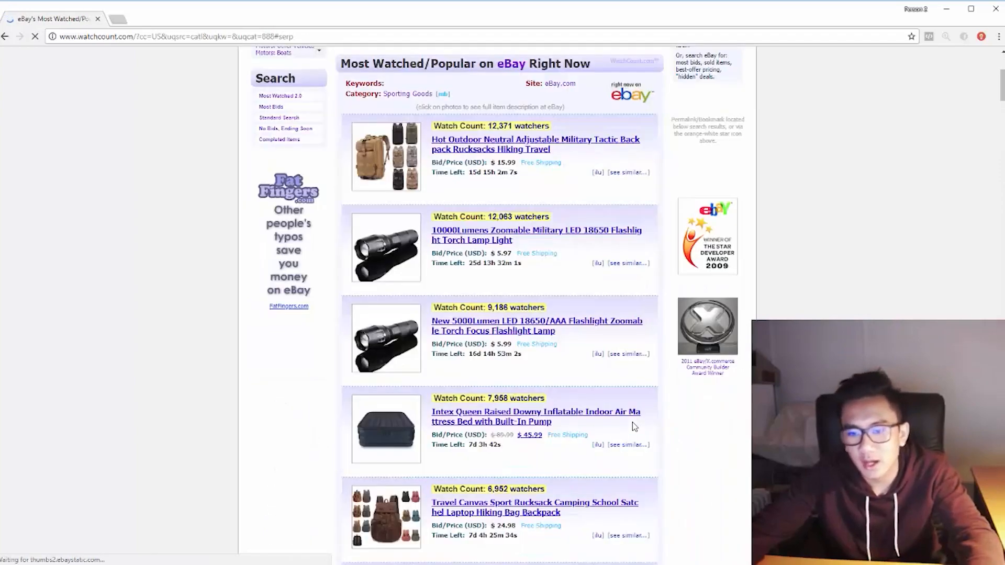
{"action": "scroll", "scroll_direction": "down", "scroll_amount": 3}
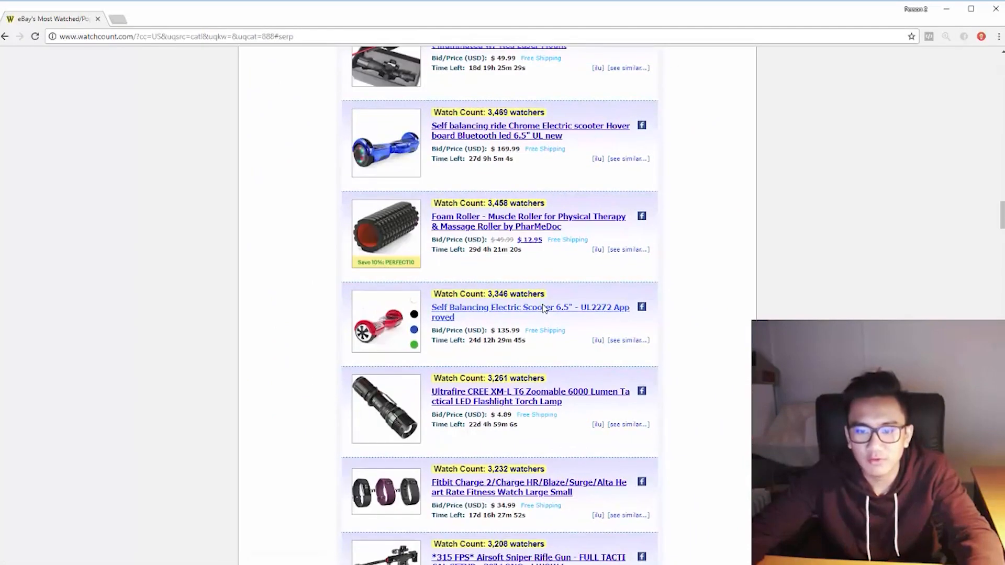
{"action": "scroll", "scroll_direction": "up", "scroll_amount": 3}
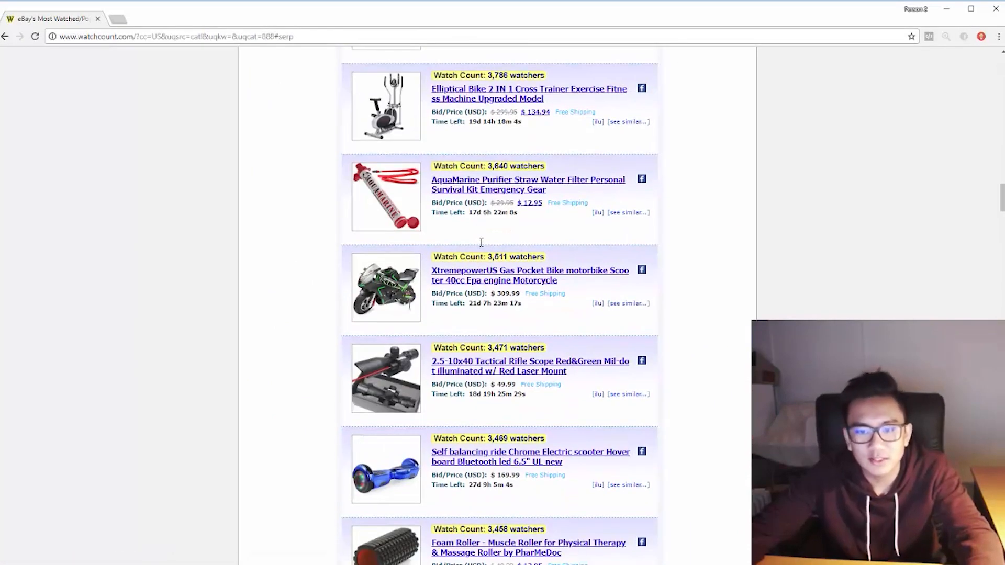
{"action": "scroll", "scroll_direction": "down", "scroll_amount": 3}
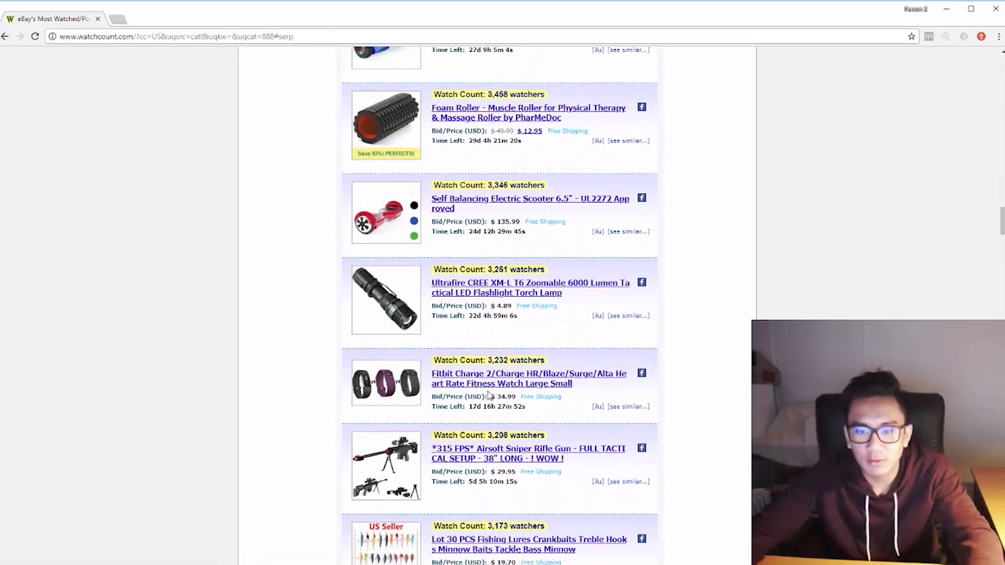
{"action": "scroll", "scroll_direction": "down", "scroll_amount": 3}
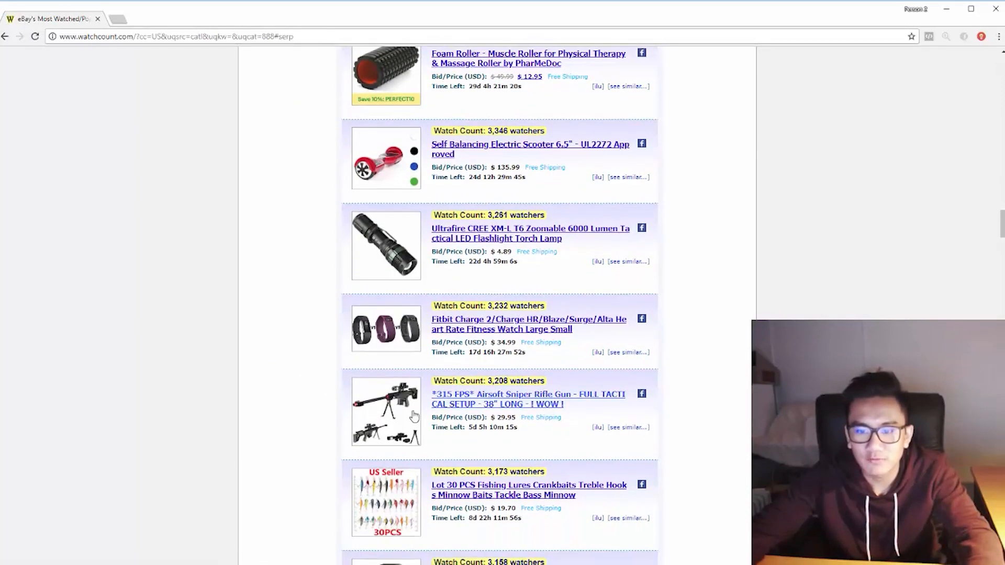
{"action": "scroll", "scroll_direction": "down", "scroll_amount": 3}
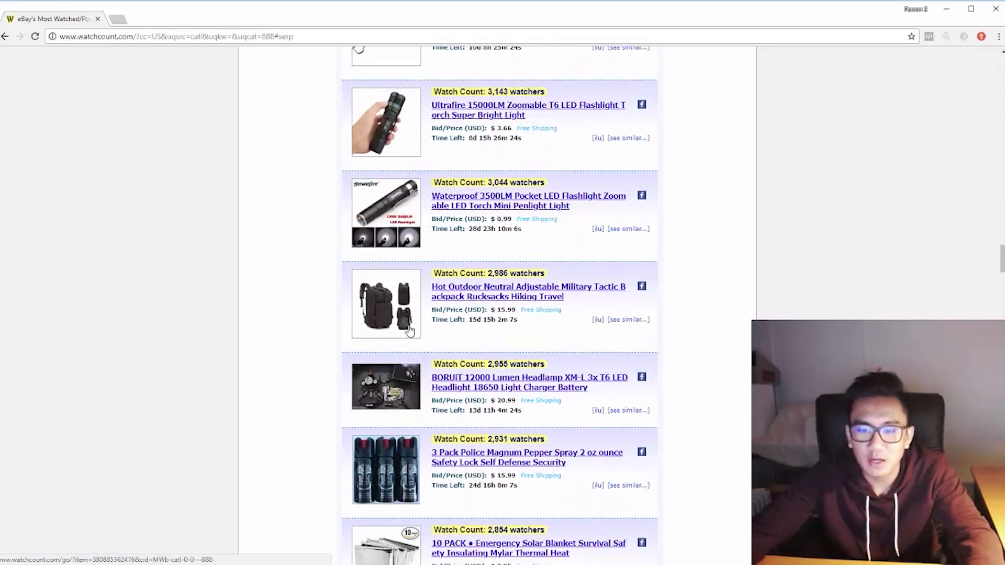
{"action": "scroll", "scroll_direction": "down", "scroll_amount": 3}
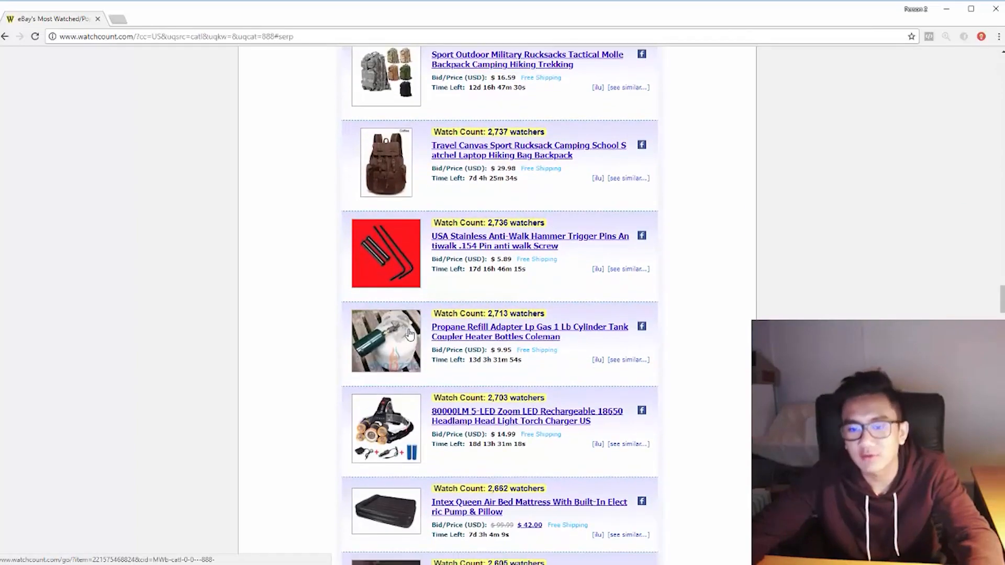
{"action": "scroll", "scroll_direction": "down", "scroll_amount": 3}
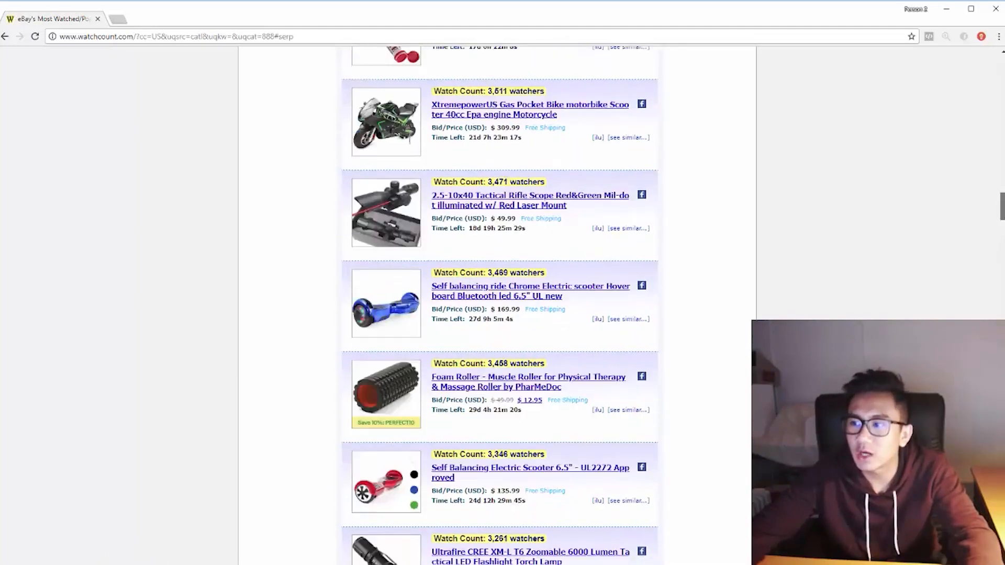
{"action": "scroll", "scroll_direction": "up", "scroll_amount": 3}
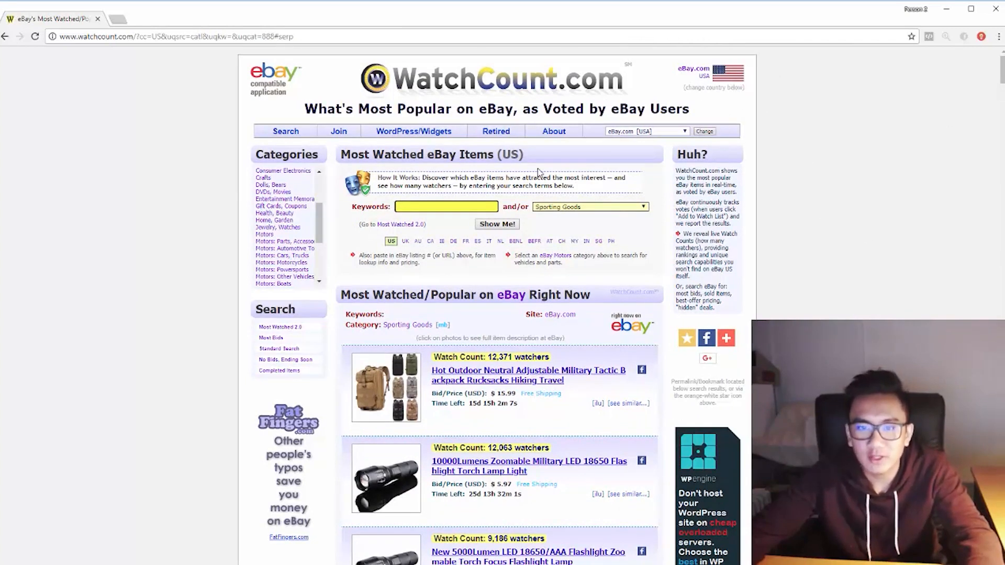
{"action": "mouse_move", "coordinate": [463, 320]}
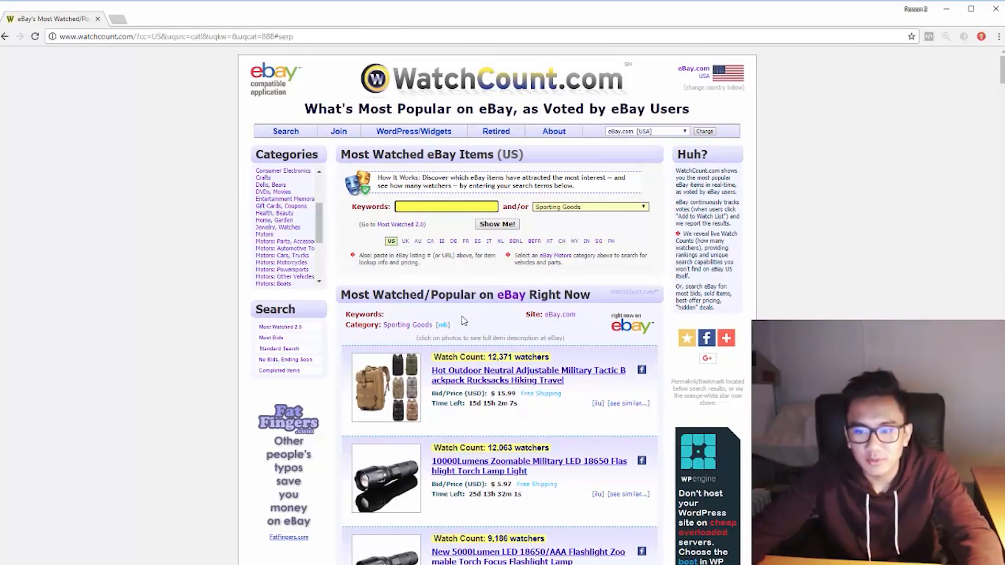